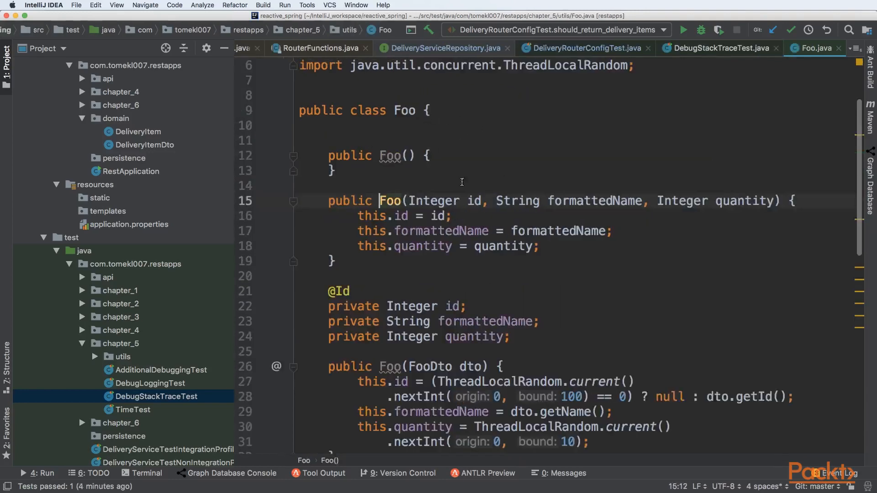
Review reportResult in FooReporter from DebugStackTraceTest, then return to the test's Flux pipeline code.
{"action": "left_click", "coordinate": [719, 48]}
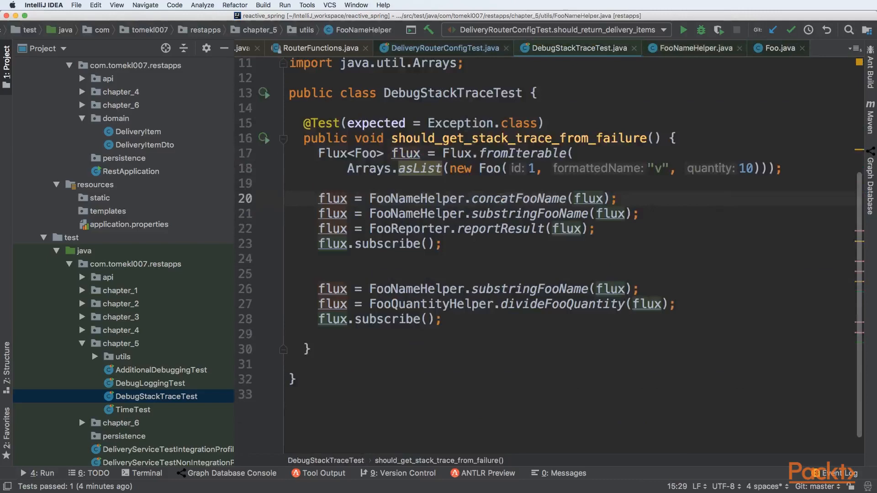
{"action": "left_click", "coordinate": [502, 213]}
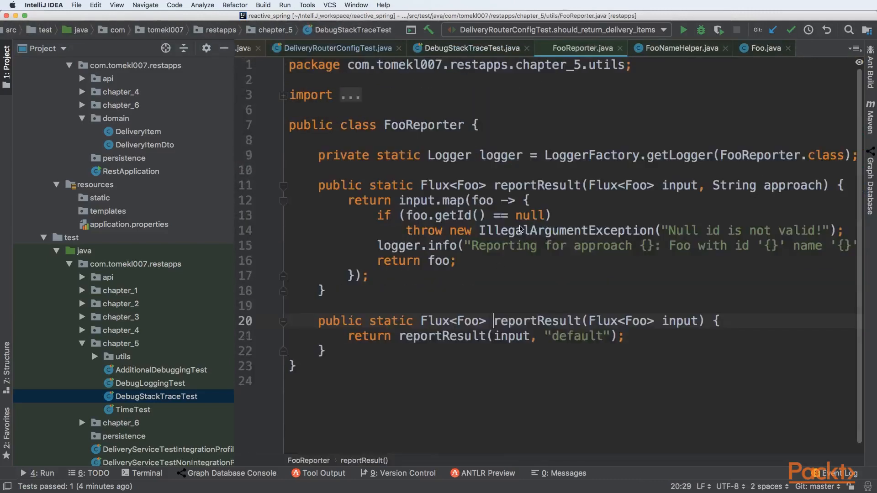
{"action": "left_click", "coordinate": [473, 48]}
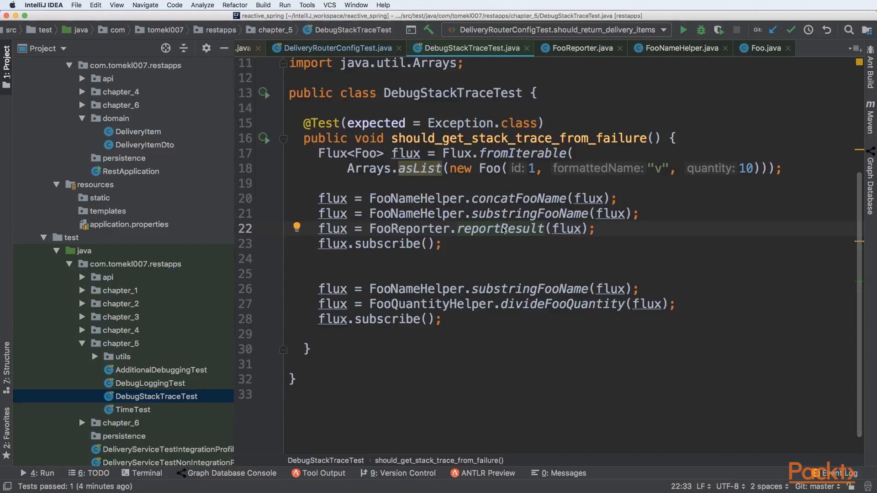
{"action": "double_click", "coordinate": [528, 289]}
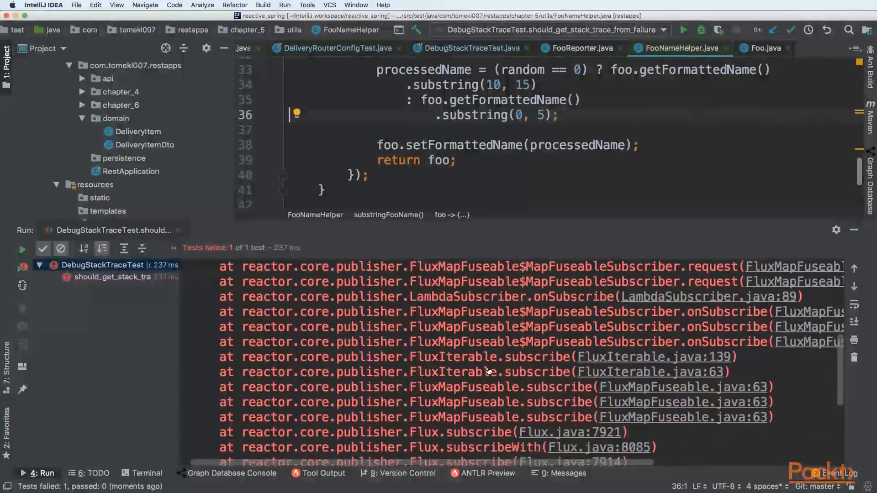
Return to the DebugStackTraceTest tab after reviewing the failing Reactor stack trace.
{"action": "left_click", "coordinate": [470, 48]}
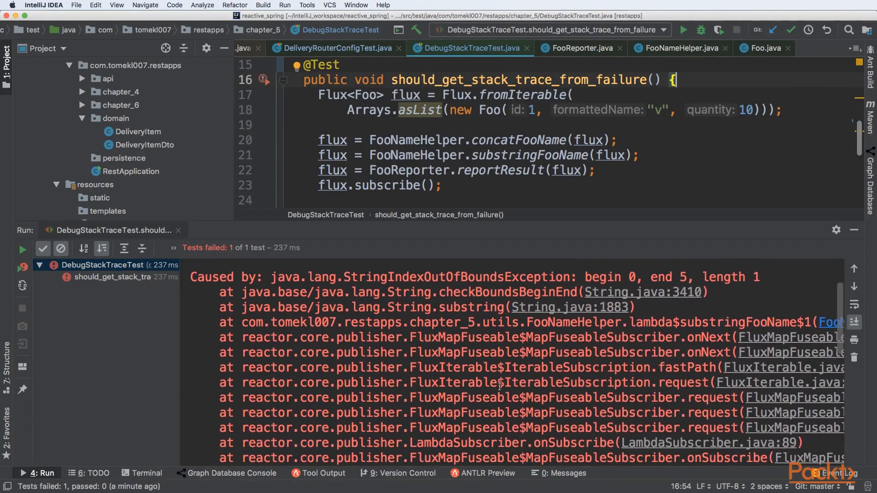
Inspect FluxMapFuseable source from the stack trace, then scroll DebugStackTraceTest to the divideFooQuantity pipeline.
{"action": "left_click", "coordinate": [788, 337]}
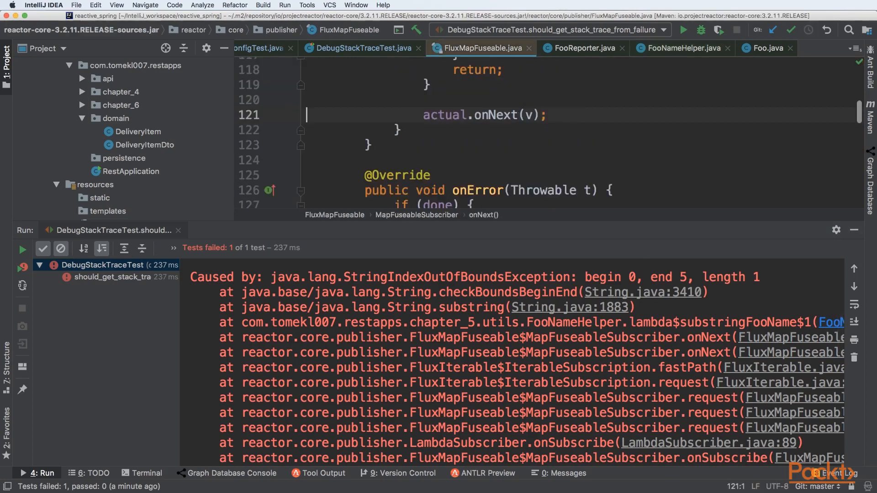
{"action": "left_click", "coordinate": [361, 48]}
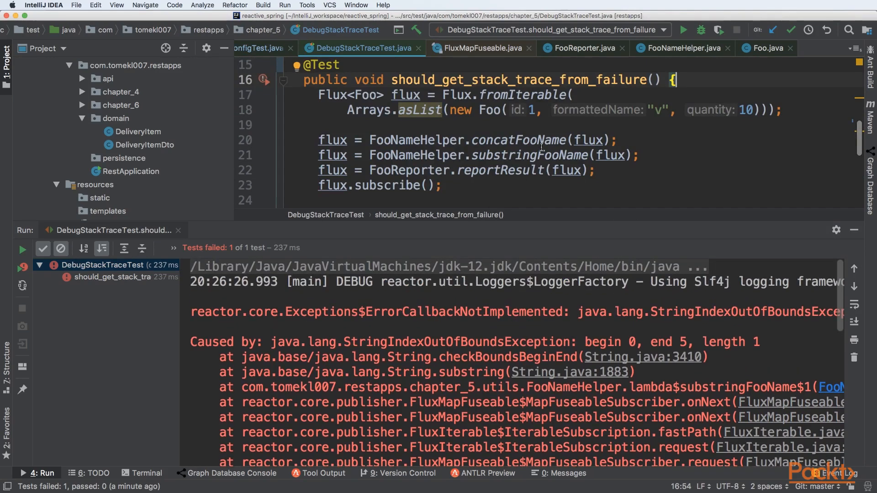
{"action": "scroll", "scroll_direction": "down", "scroll_amount": 3}
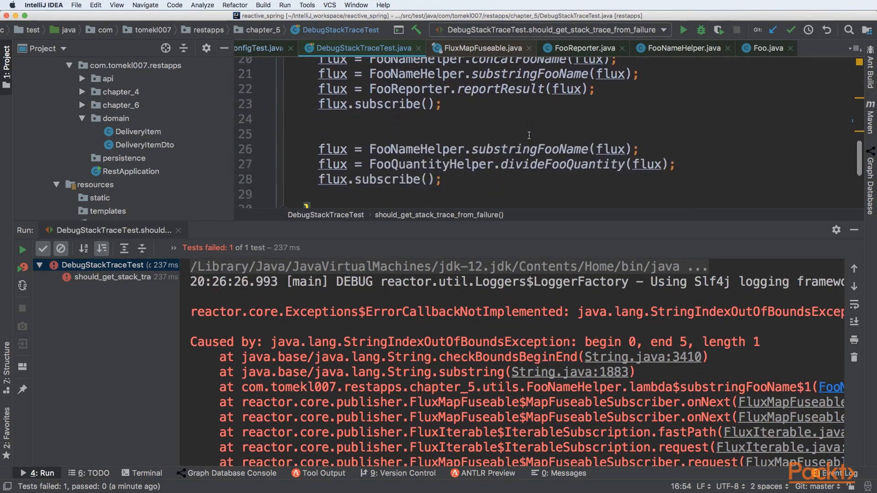